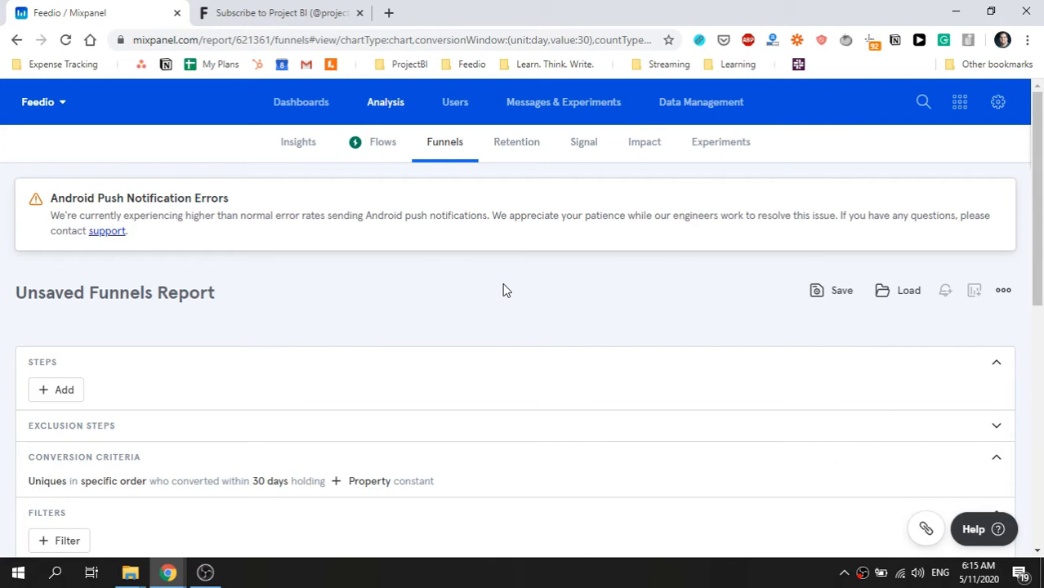
Check the Project BI subscribe page's email form, then return to the funnels report.
{"action": "left_click", "coordinate": [278, 13]}
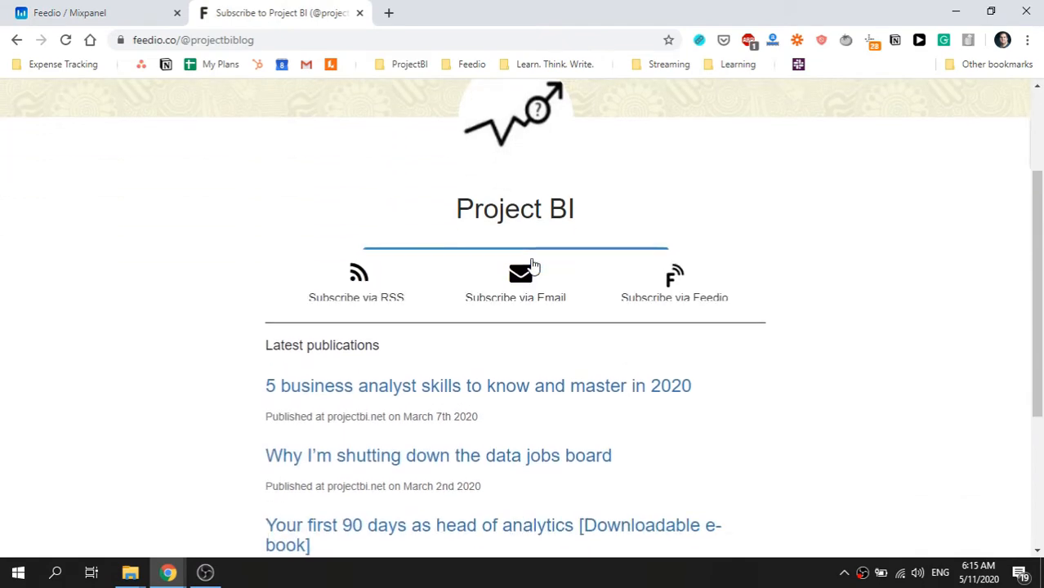
{"action": "left_click", "coordinate": [520, 274]}
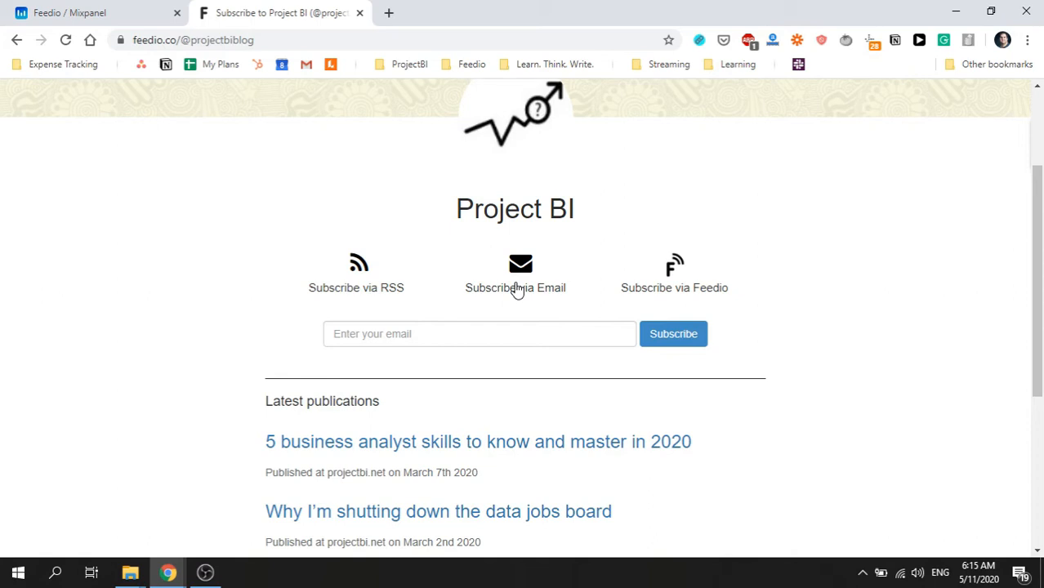
{"action": "mouse_move", "coordinate": [286, 133]}
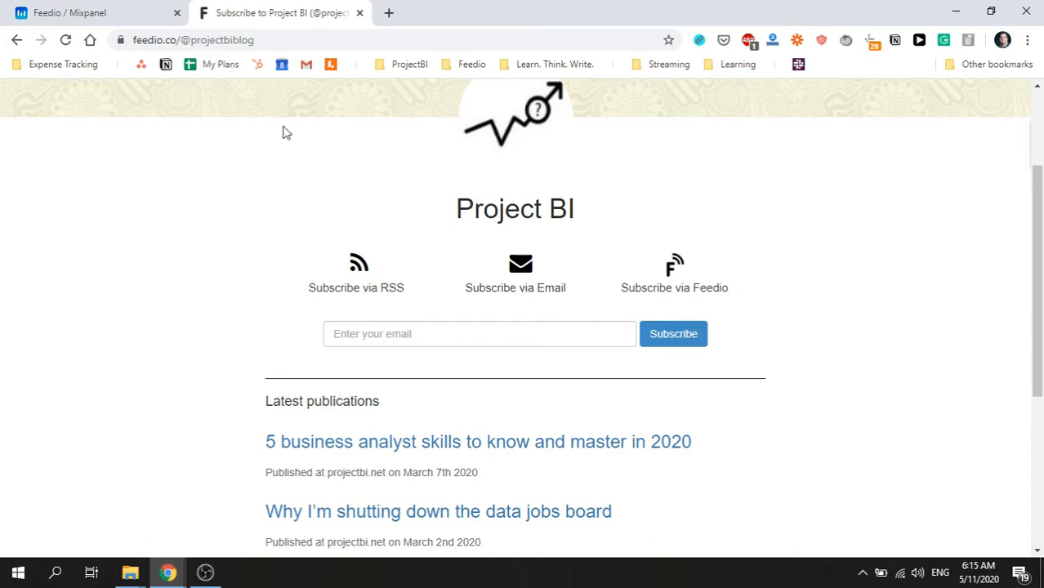
{"action": "left_click", "coordinate": [90, 13]}
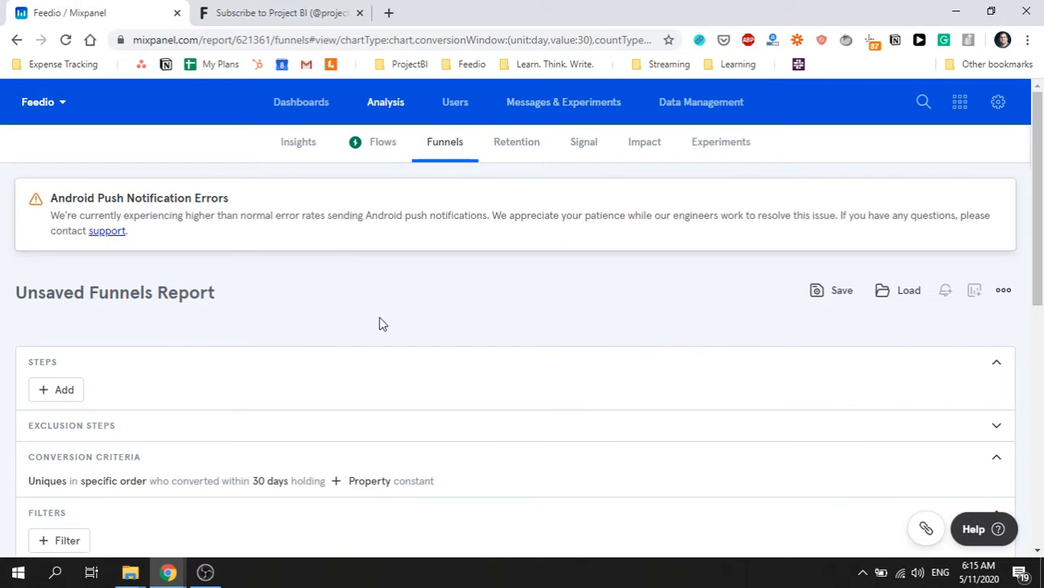
{"action": "scroll", "scroll_direction": "down", "scroll_amount": 3}
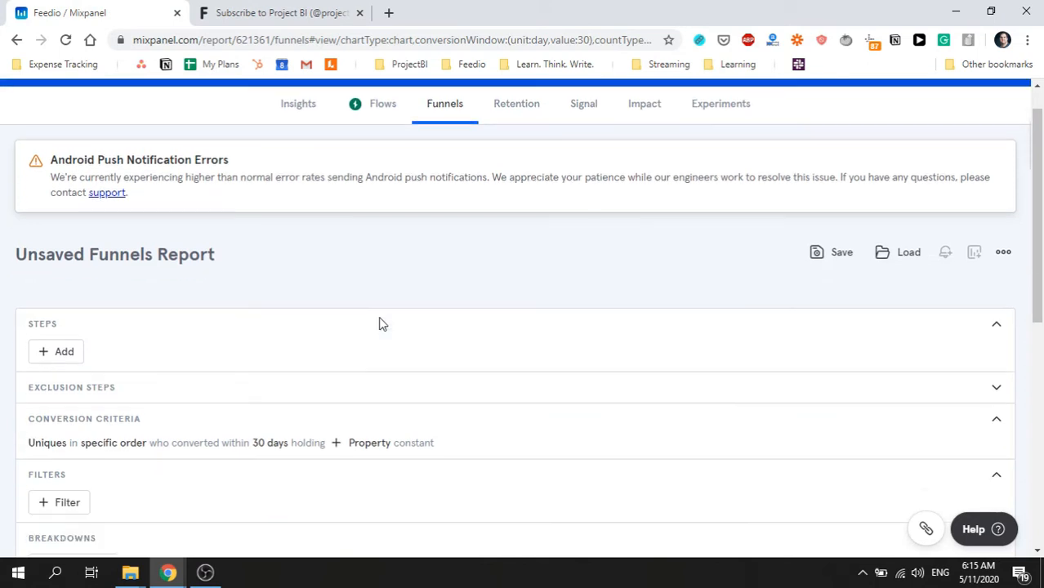
{"action": "scroll", "scroll_direction": "down", "scroll_amount": 3}
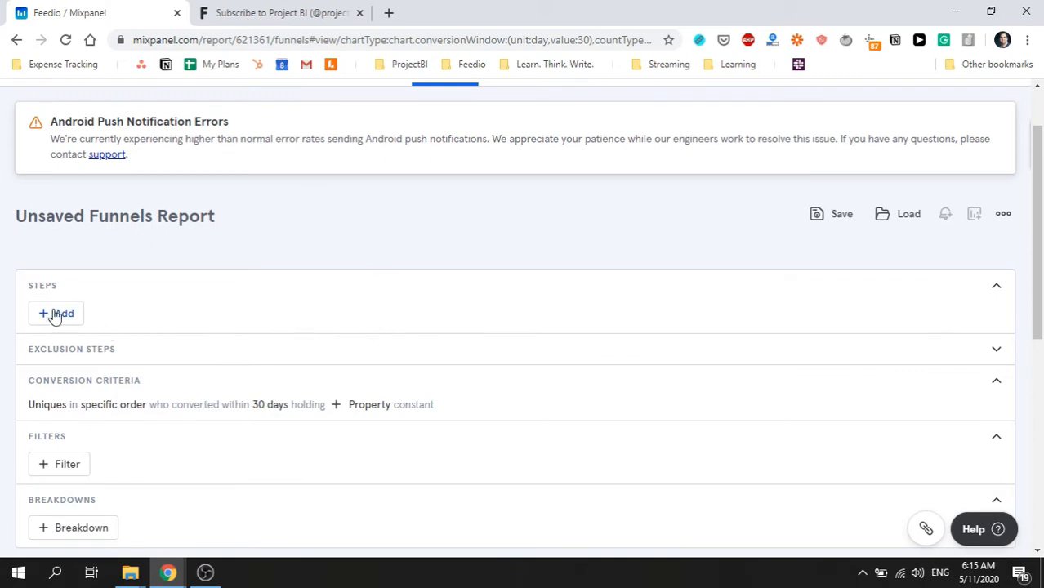
Add Pageview as funnel step 1, filtered to Page Category equals Profile.
{"action": "left_click", "coordinate": [56, 314]}
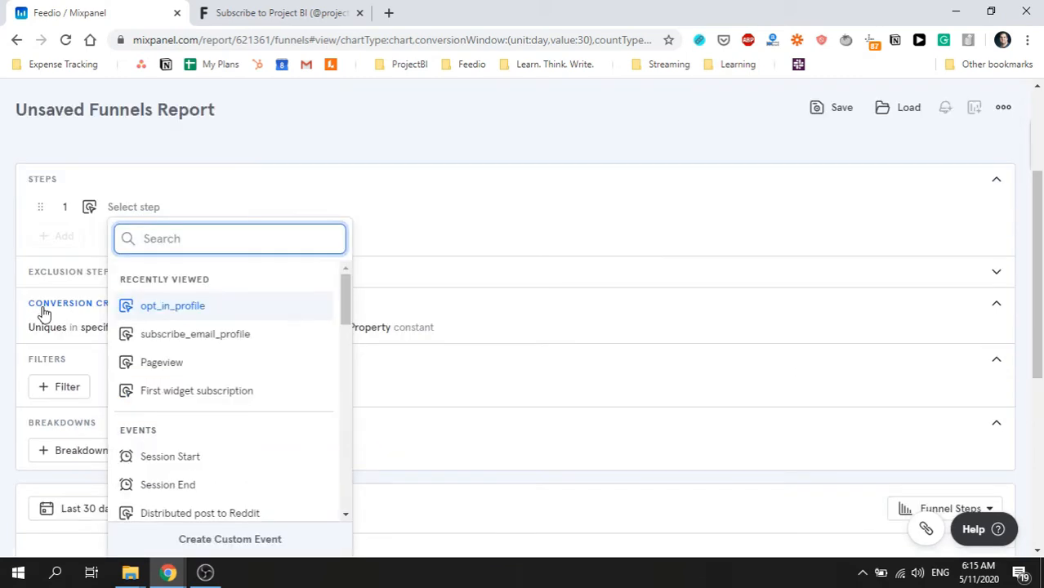
{"action": "mouse_move", "coordinate": [177, 362]}
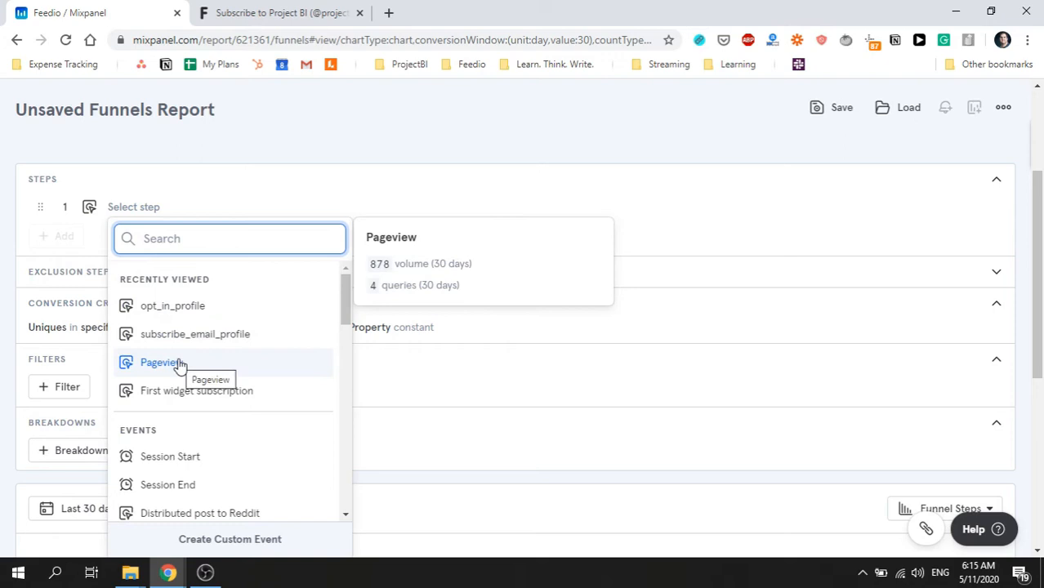
{"action": "left_click", "coordinate": [160, 363]}
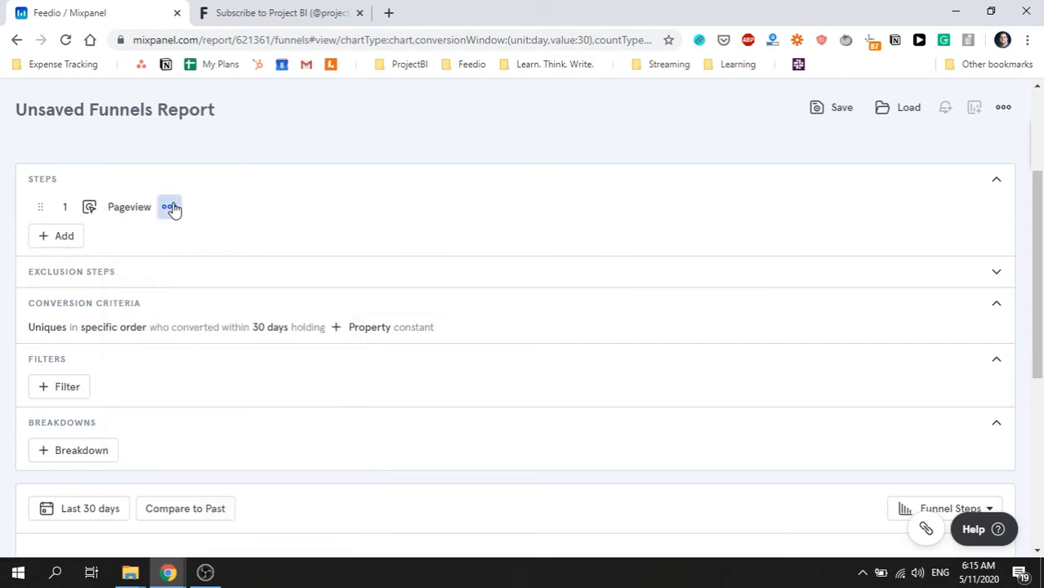
{"action": "left_click", "coordinate": [170, 206]}
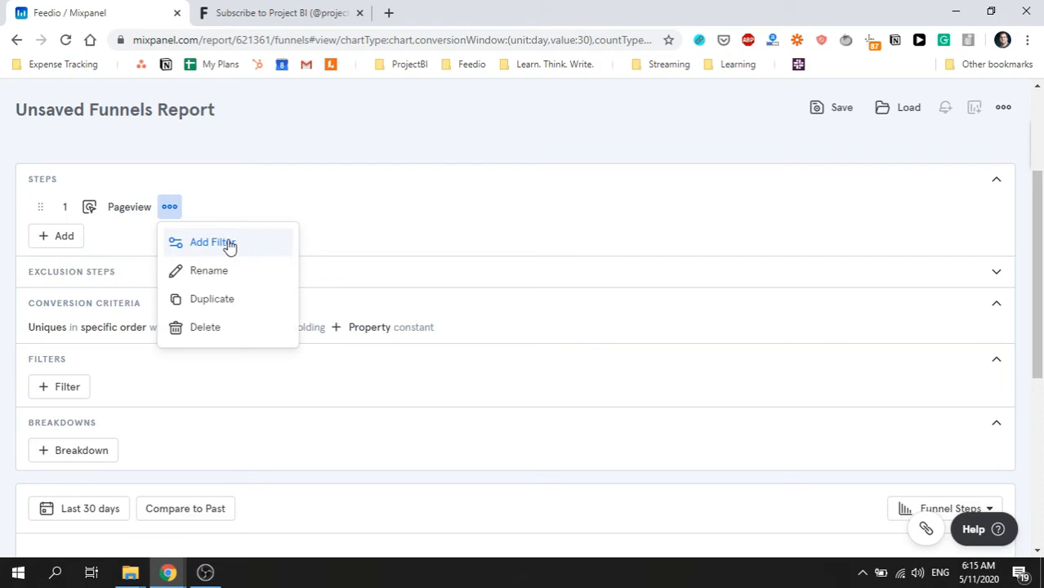
{"action": "left_click", "coordinate": [209, 242]}
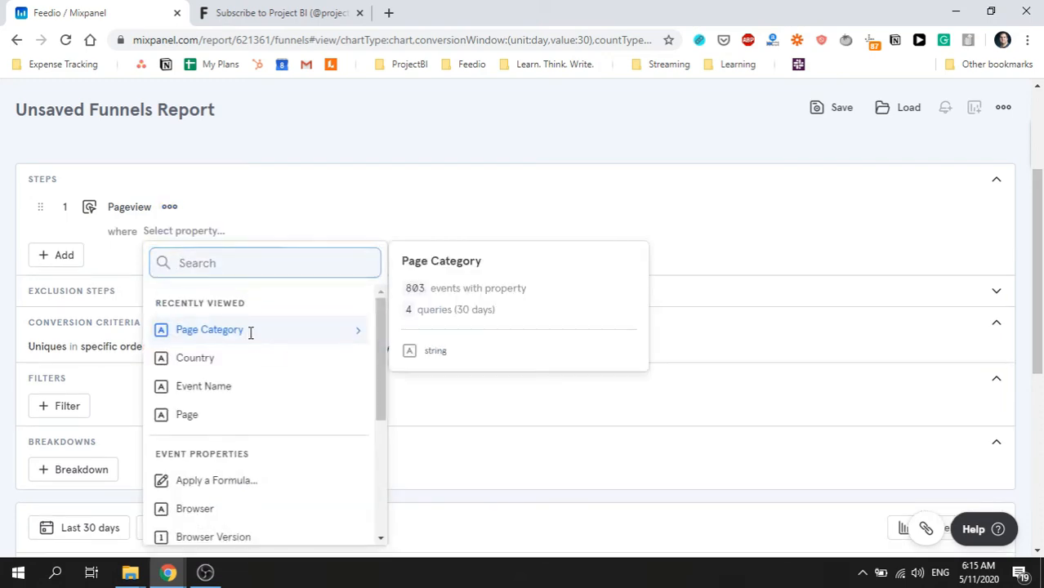
{"action": "left_click", "coordinate": [209, 330]}
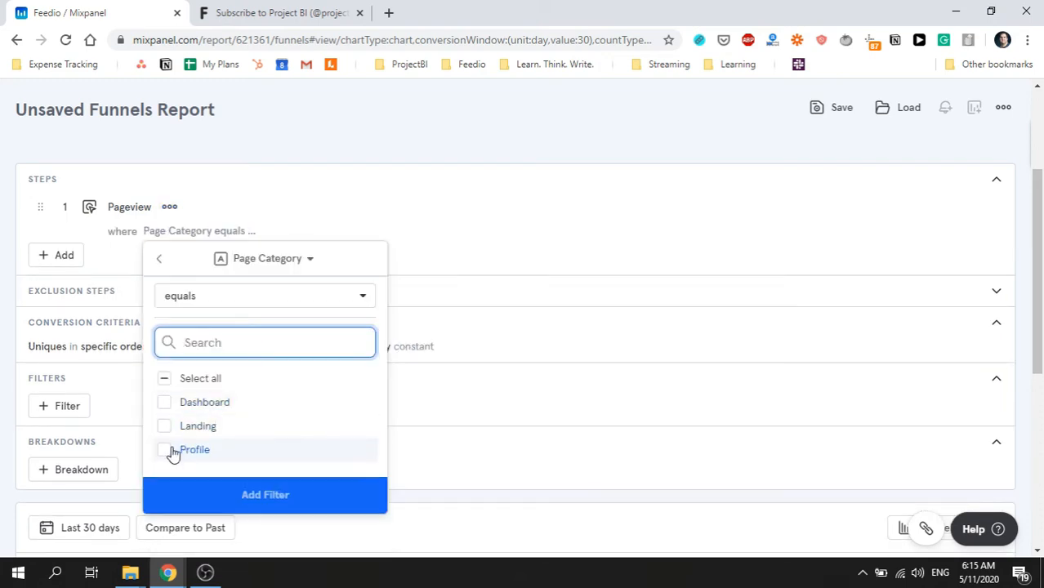
{"action": "left_click", "coordinate": [163, 451]}
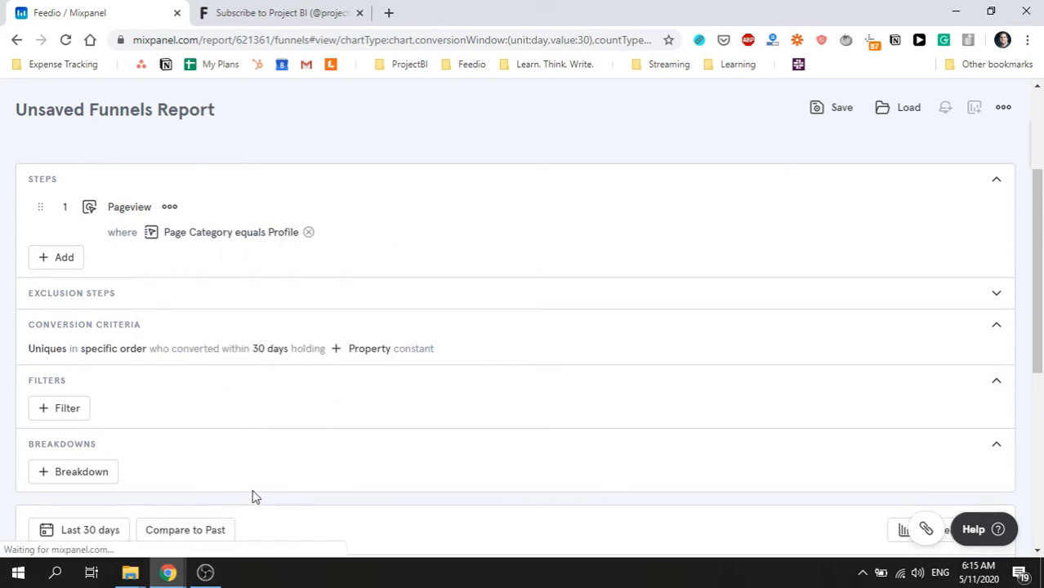
{"action": "mouse_move", "coordinate": [288, 287]}
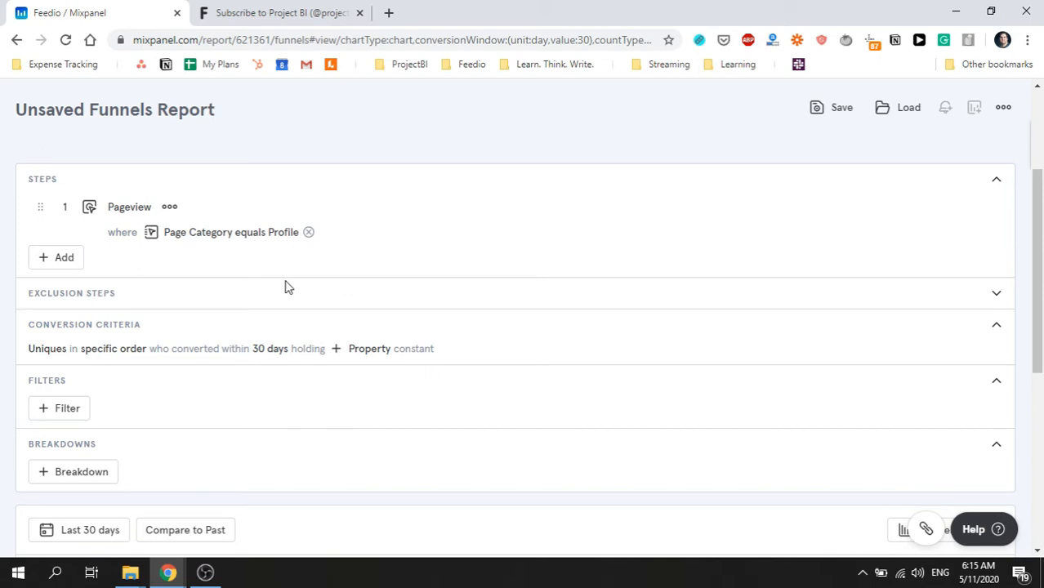
Add opt_in_profile as step 2 and subscribe_email_profile as step 3, showing 192, 1 and 1 users.
{"action": "left_click", "coordinate": [56, 258]}
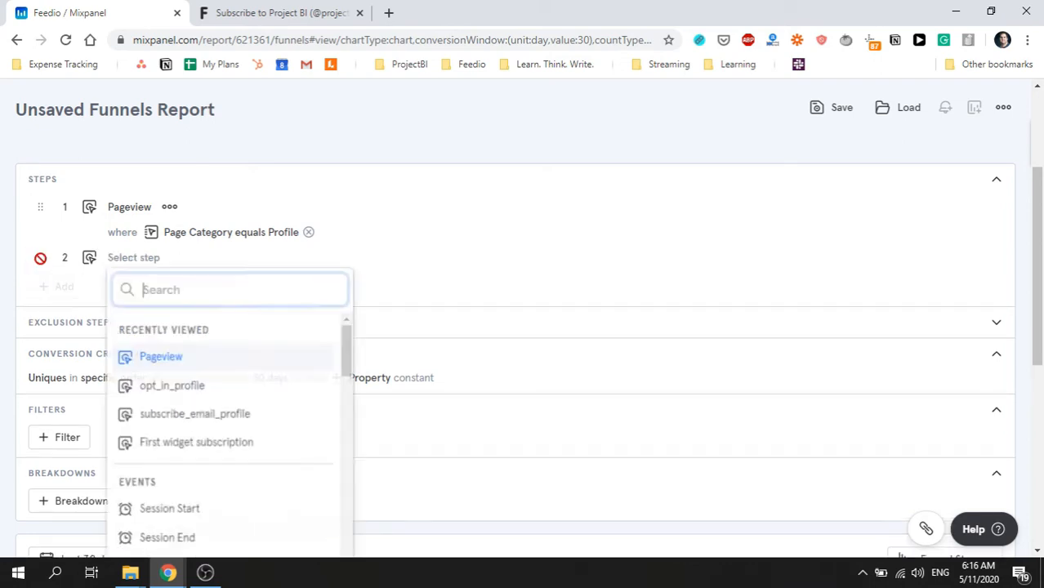
{"action": "left_click", "coordinate": [170, 386]}
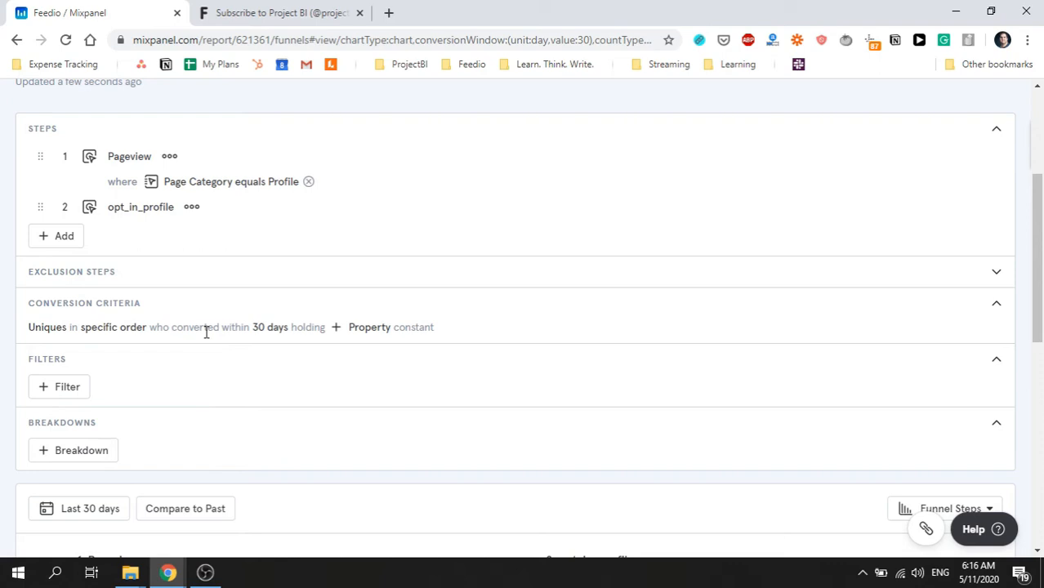
{"action": "left_click", "coordinate": [55, 236]}
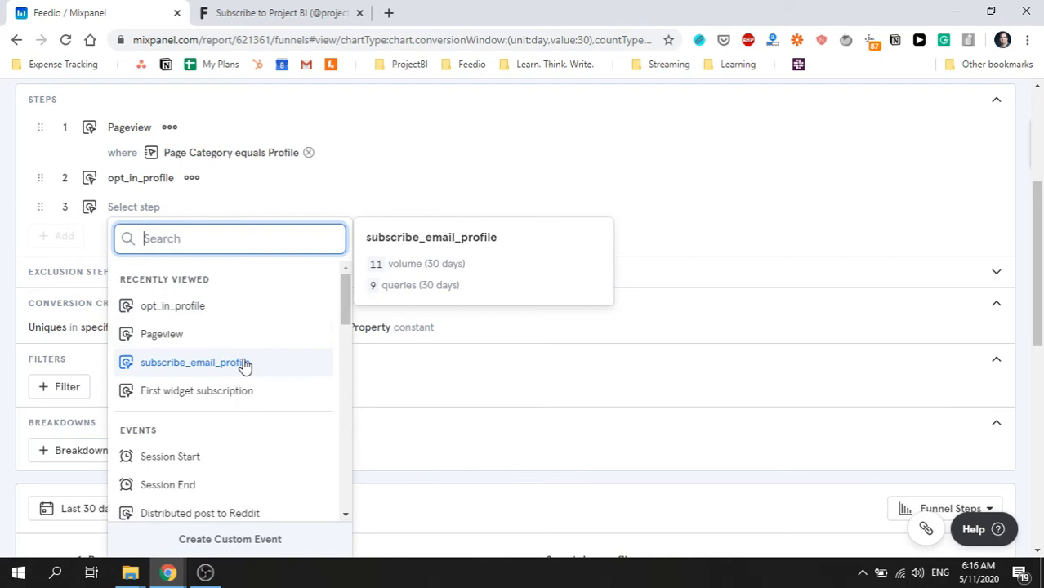
{"action": "left_click", "coordinate": [194, 362]}
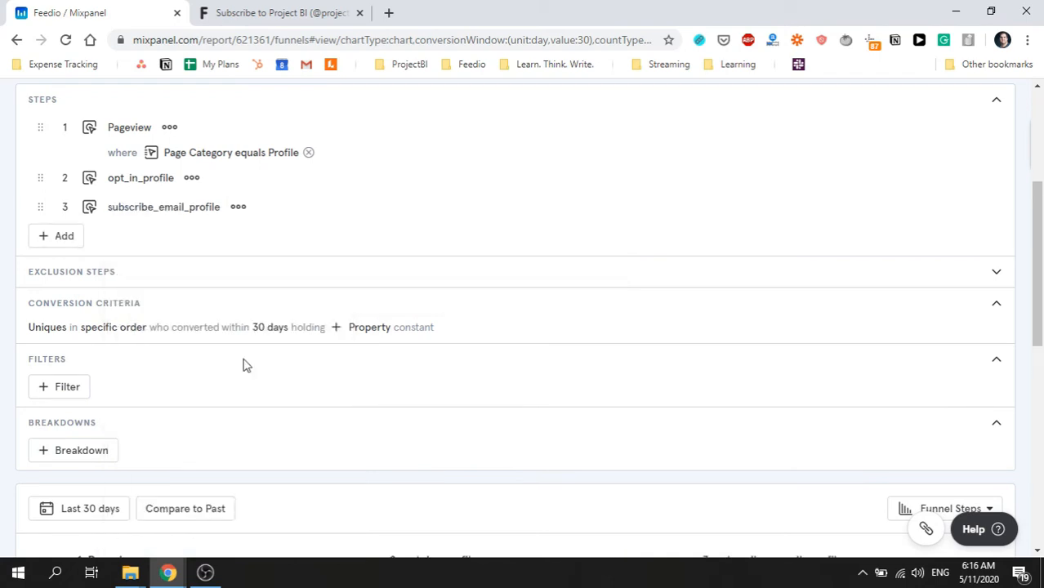
{"action": "scroll", "scroll_direction": "down", "scroll_amount": 3}
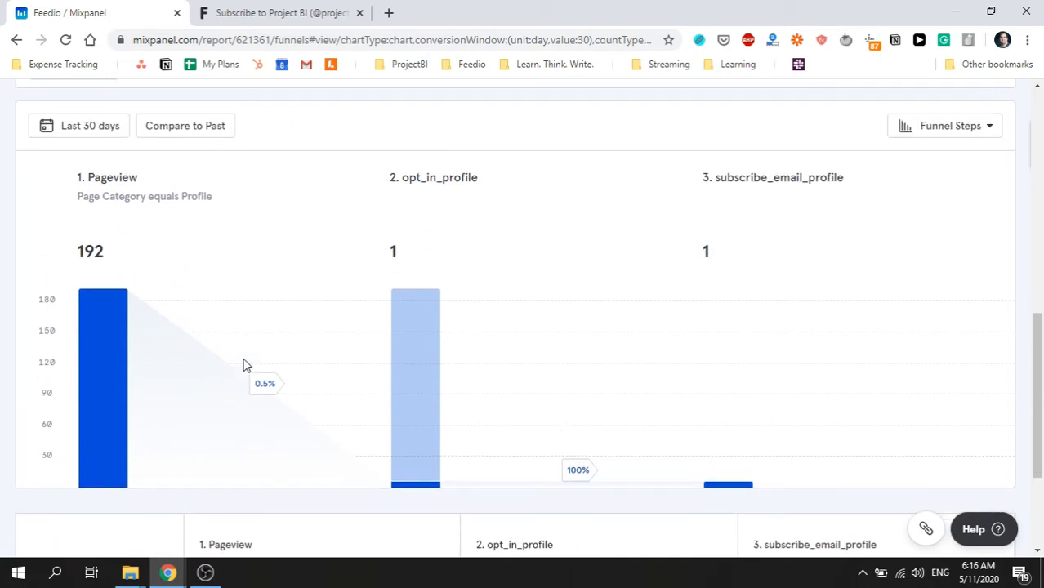
{"action": "mouse_move", "coordinate": [242, 362]}
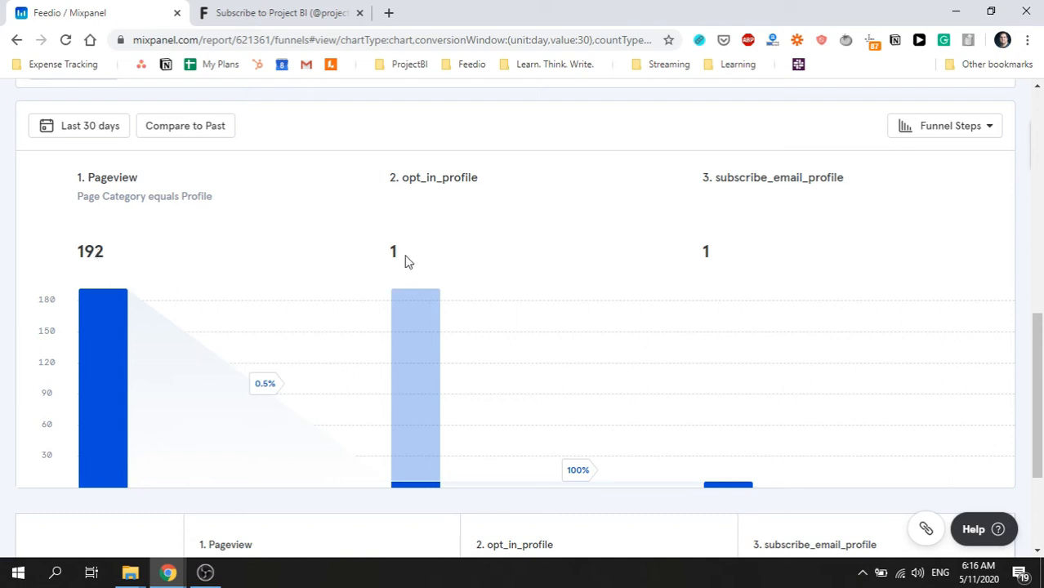
{"action": "mouse_move", "coordinate": [728, 259]}
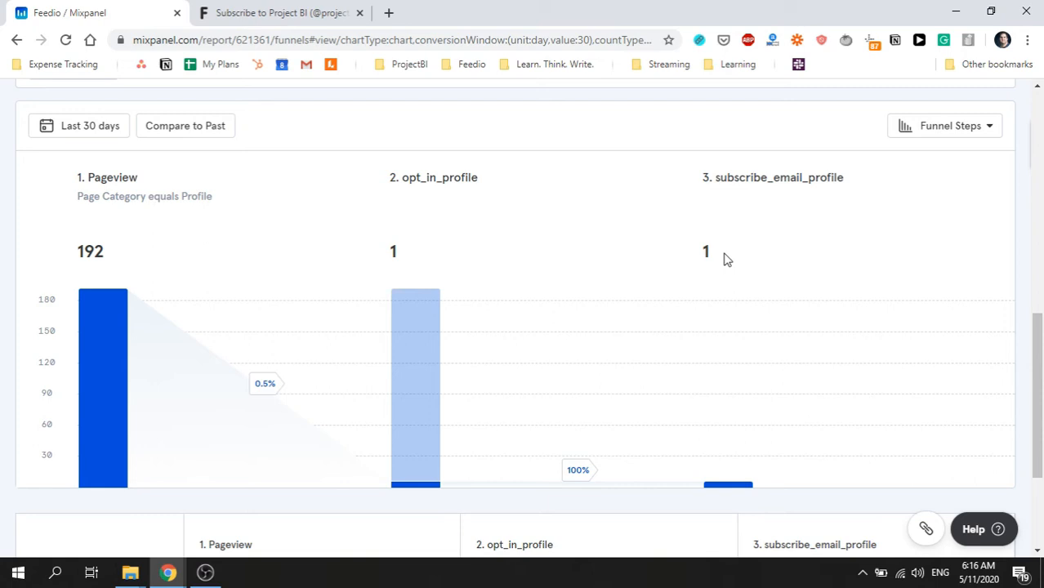
{"action": "mouse_move", "coordinate": [534, 235]}
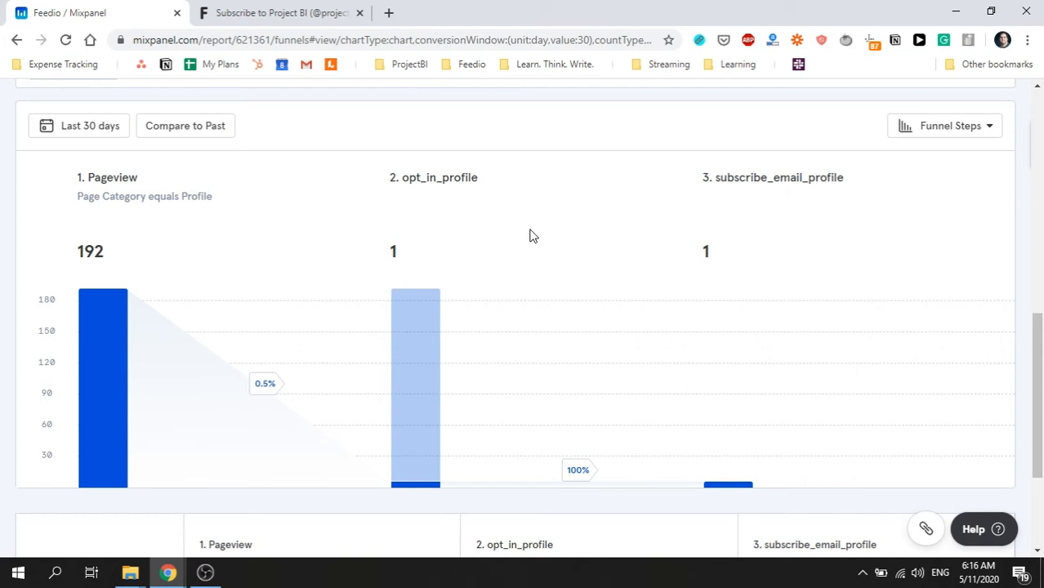
{"action": "mouse_move", "coordinate": [275, 347]}
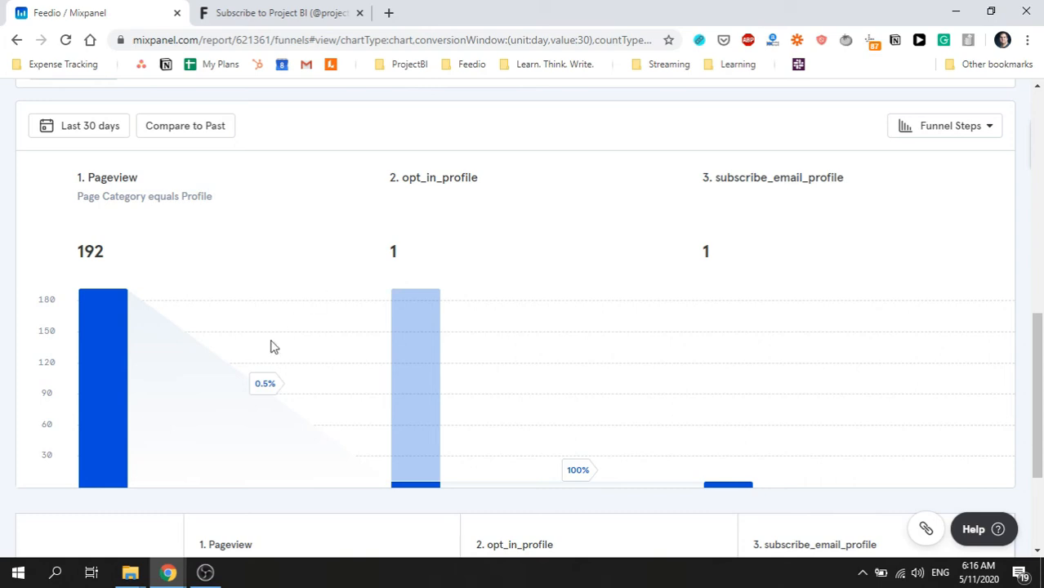
{"action": "mouse_move", "coordinate": [315, 399]}
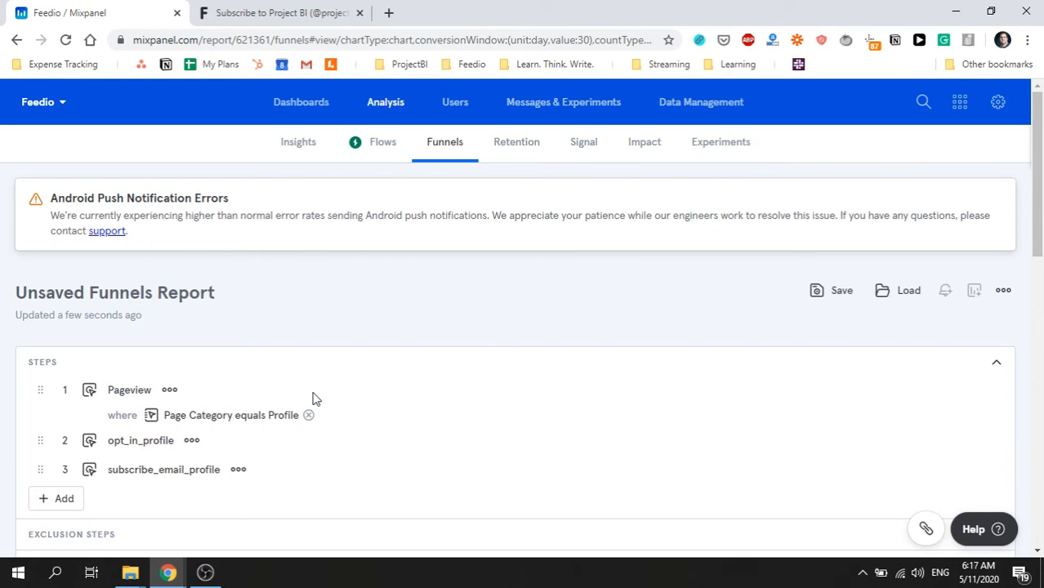
{"action": "left_click", "coordinate": [839, 291]}
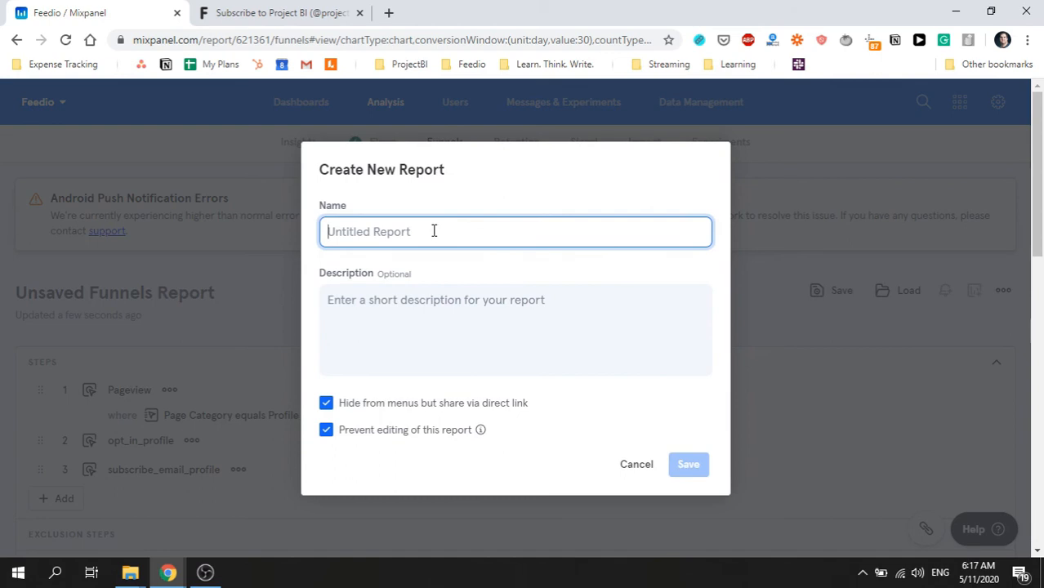
{"action": "mouse_move", "coordinate": [690, 464]}
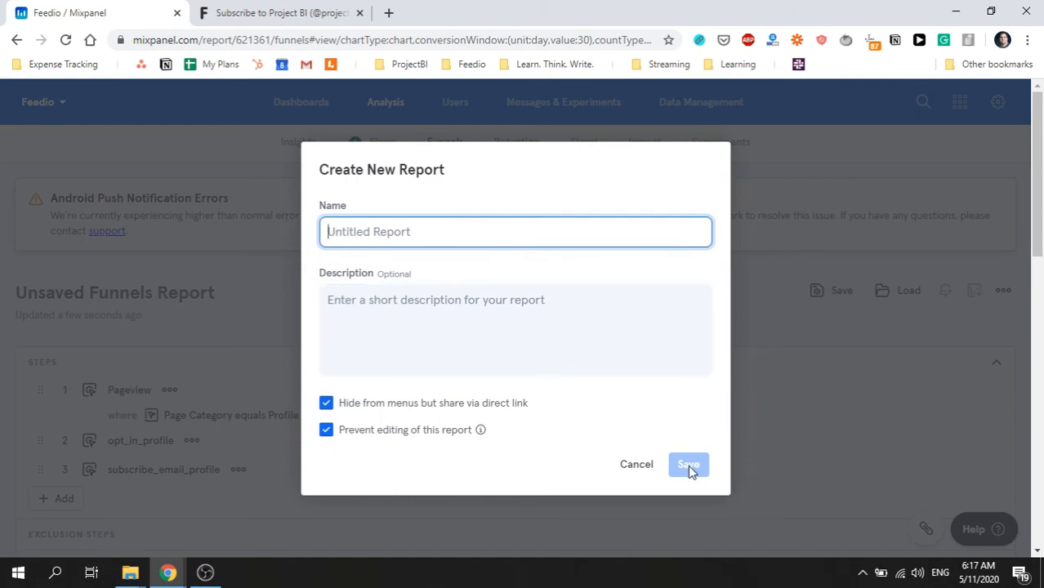
{"action": "mouse_move", "coordinate": [638, 471]}
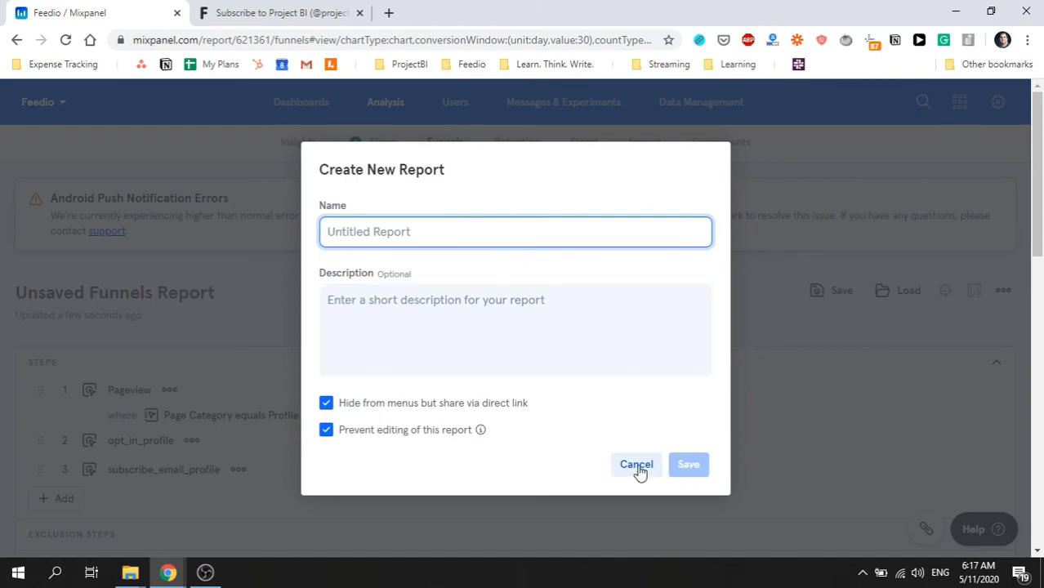
{"action": "left_click", "coordinate": [637, 464]}
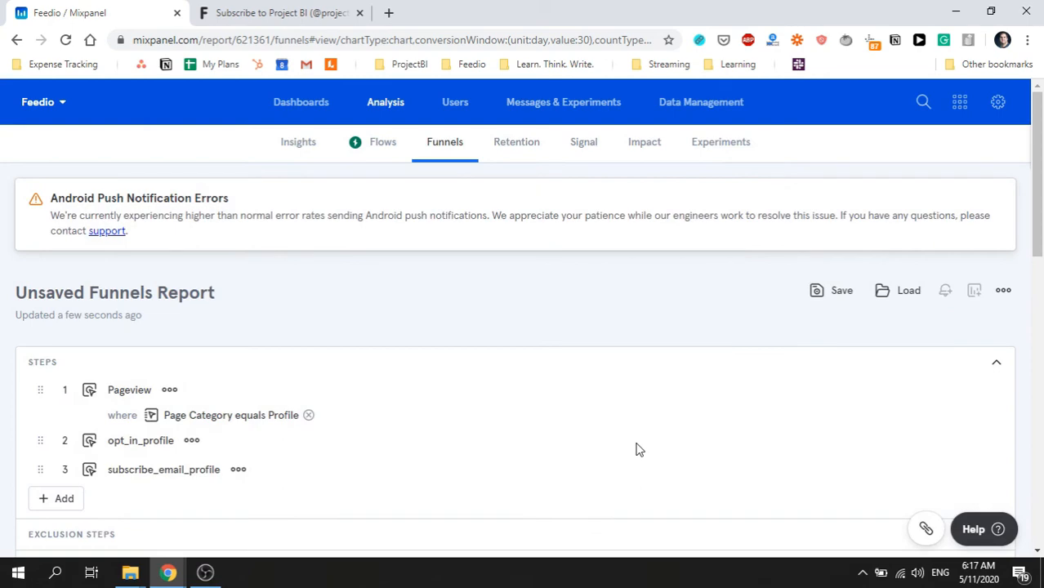
Review the conversion chart and show the Compare to Past period choices.
{"action": "scroll", "scroll_direction": "down", "scroll_amount": 3}
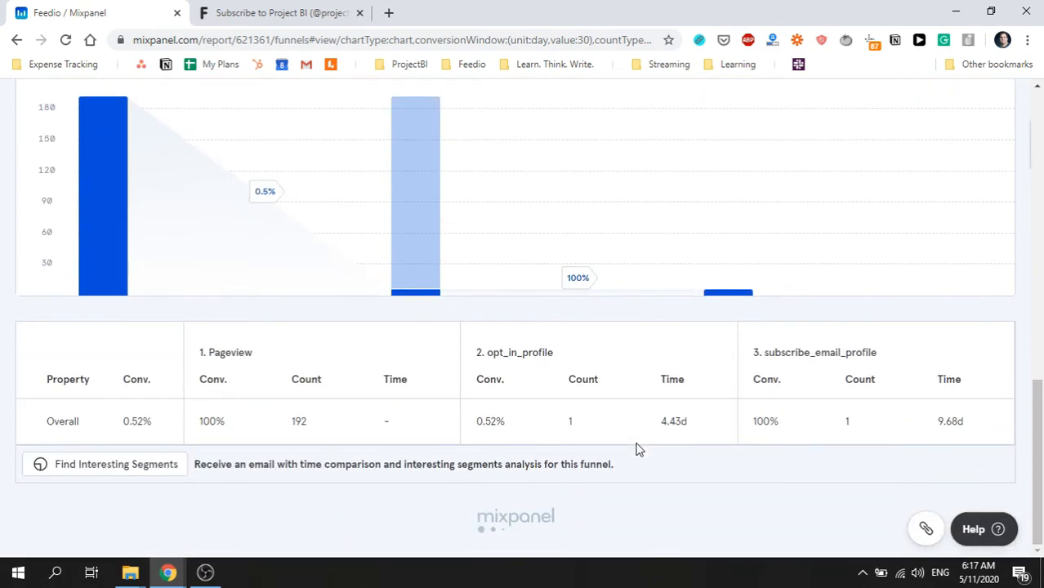
{"action": "left_click", "coordinate": [964, 164]}
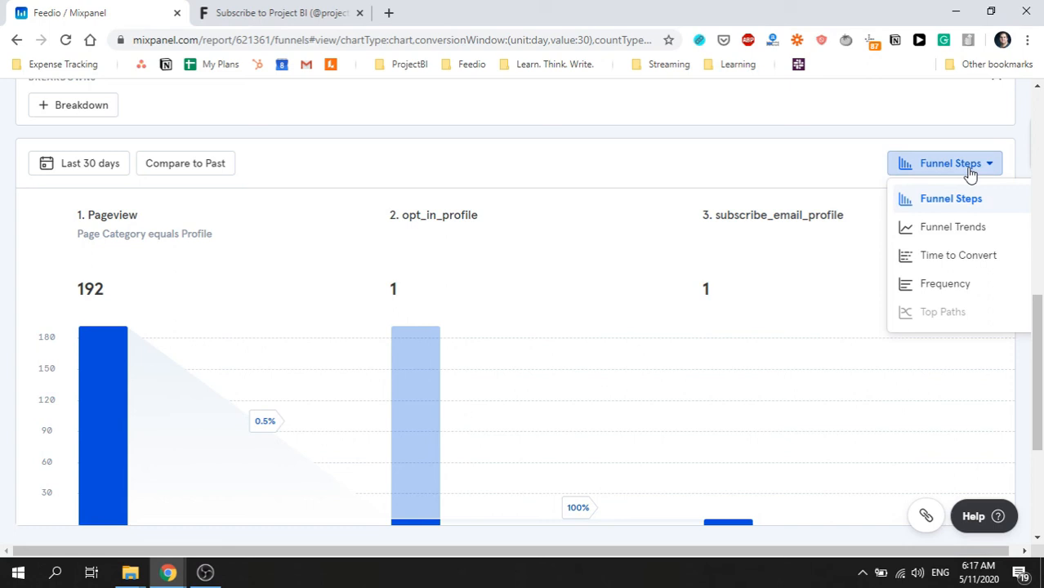
{"action": "mouse_move", "coordinate": [908, 171]}
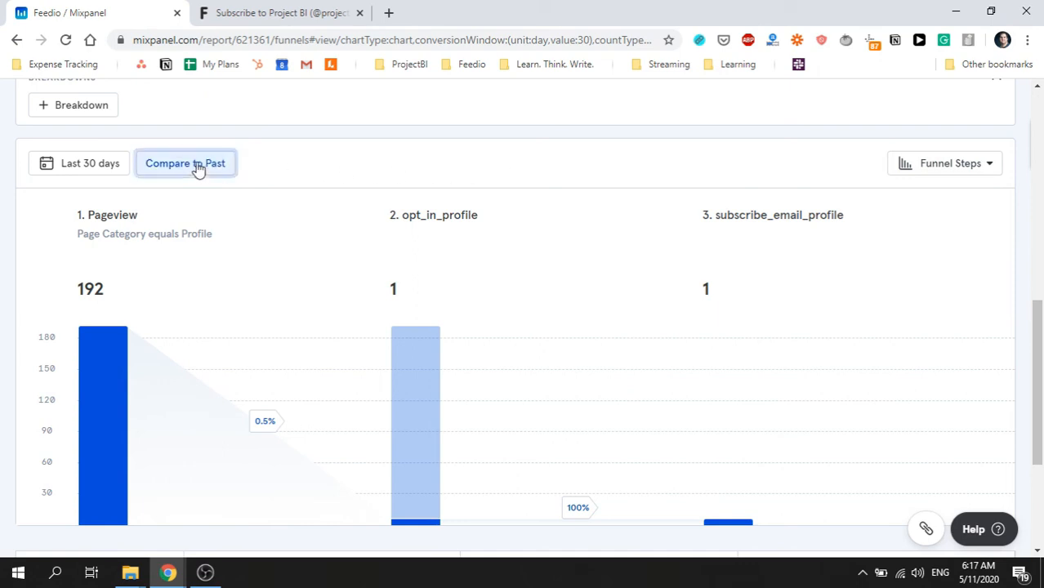
{"action": "left_click", "coordinate": [186, 163]}
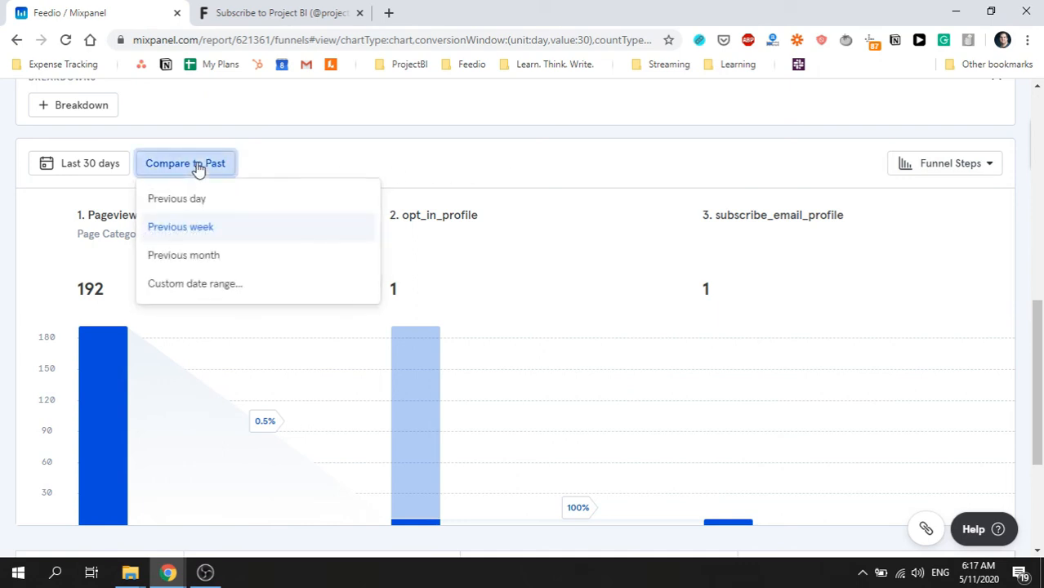